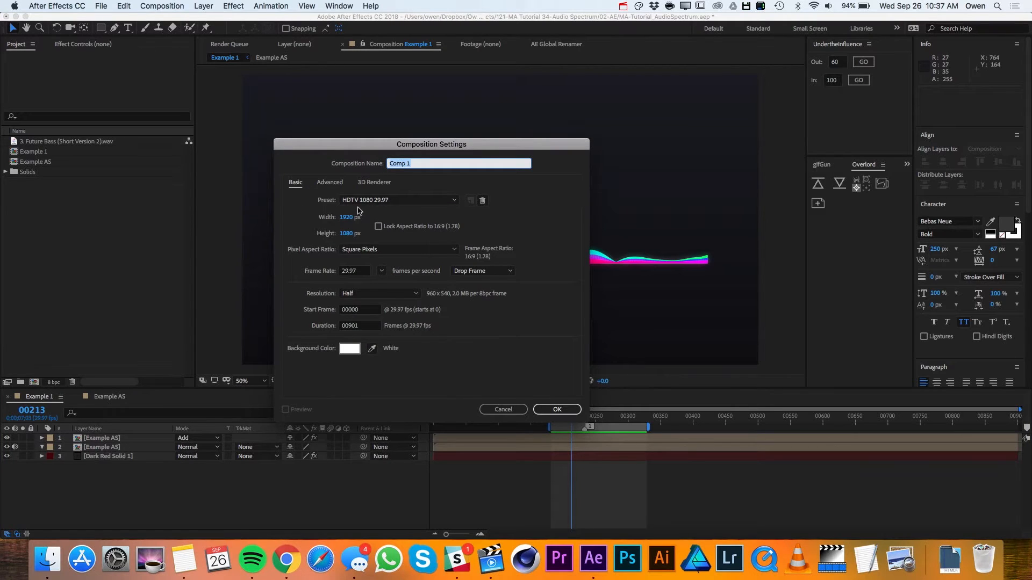
mouse_move(386, 209)
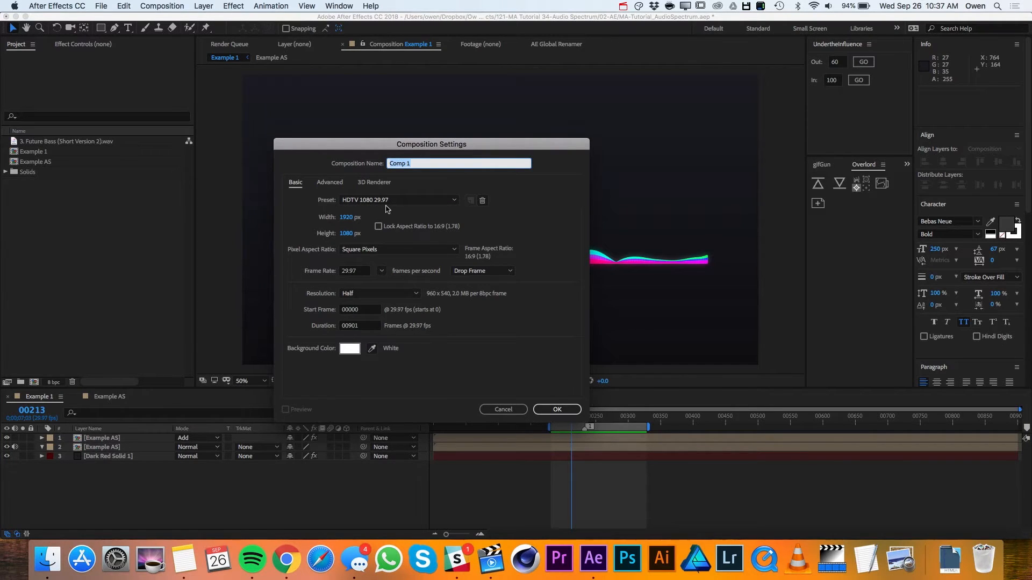
Name the new 1920×1080 composition 'Audio Spectrum' and confirm its settings.
type("Audio S")
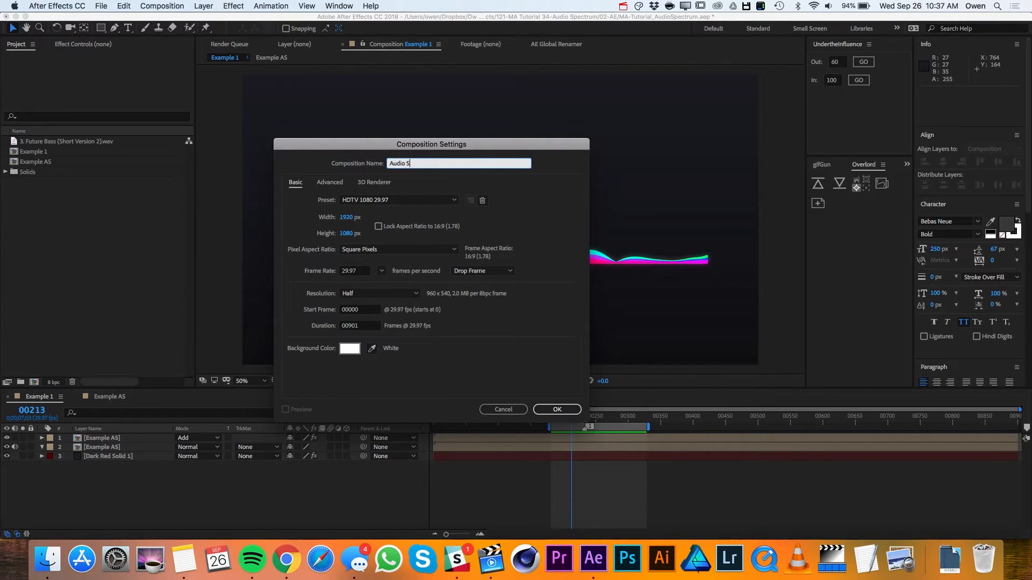
type("pectrum")
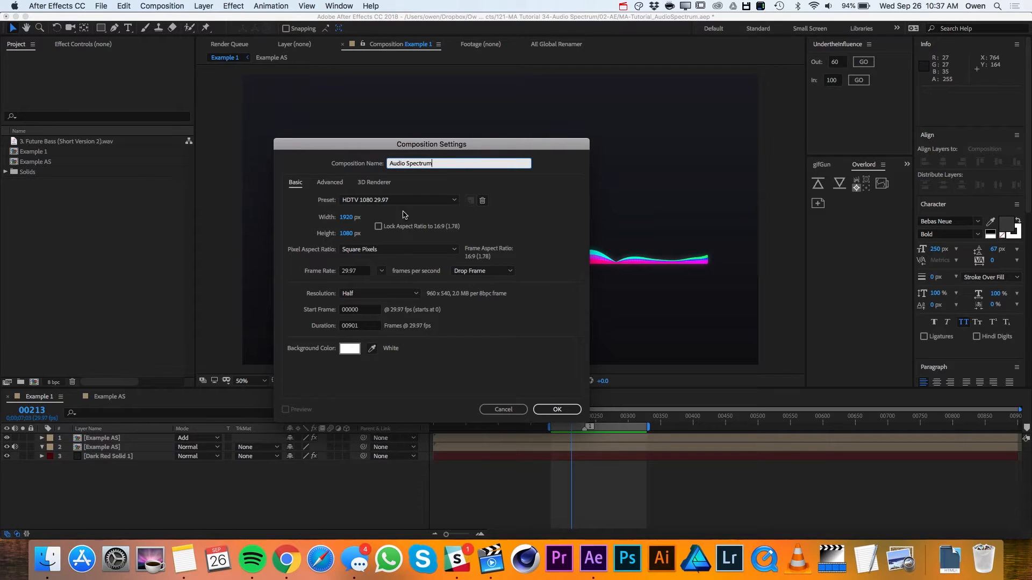
left_click(555, 410)
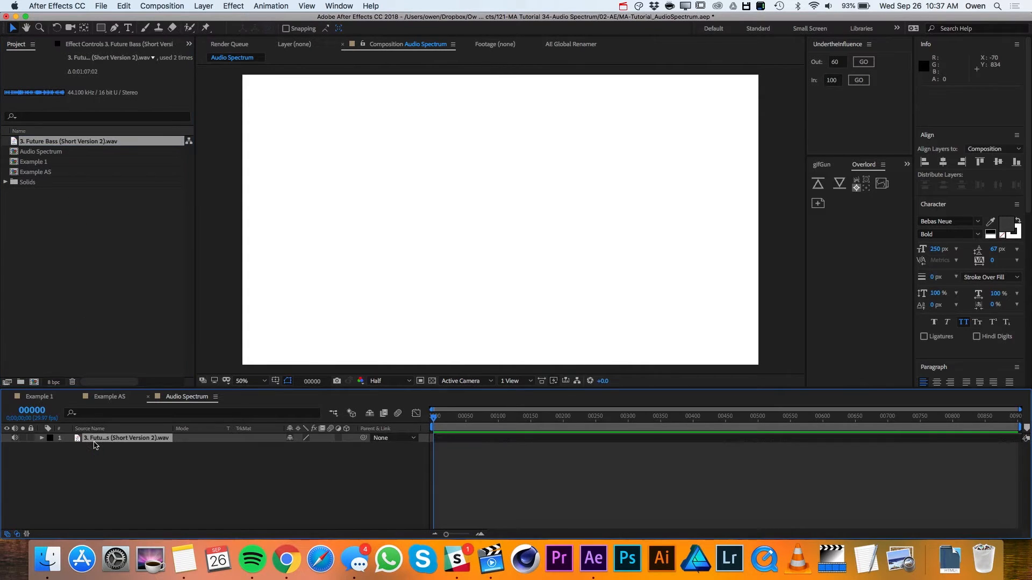
Set up a new comp-sized solid and name it 'Spectrum 1' in Solid Settings.
left_click(203, 6)
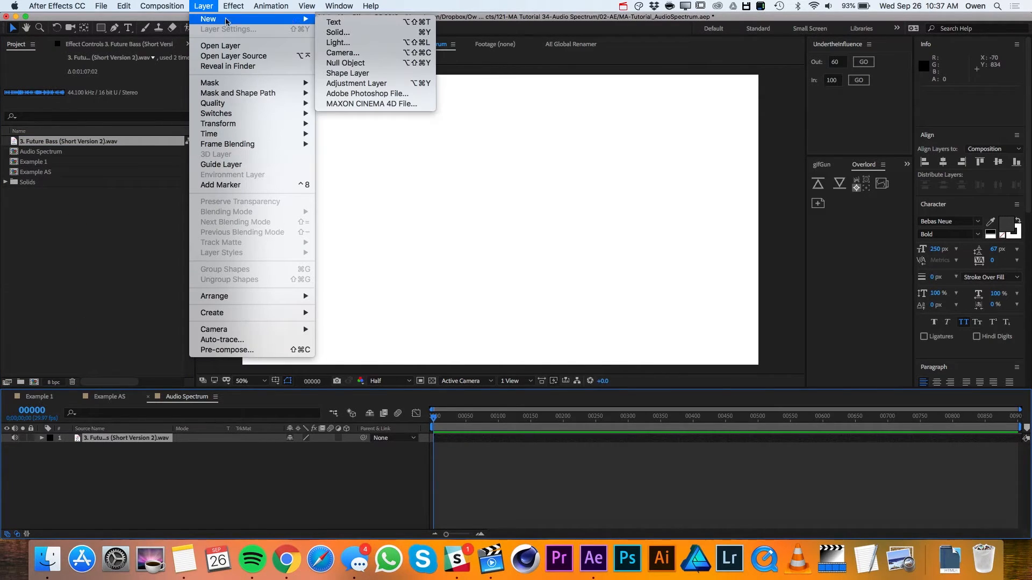
left_click(337, 32)
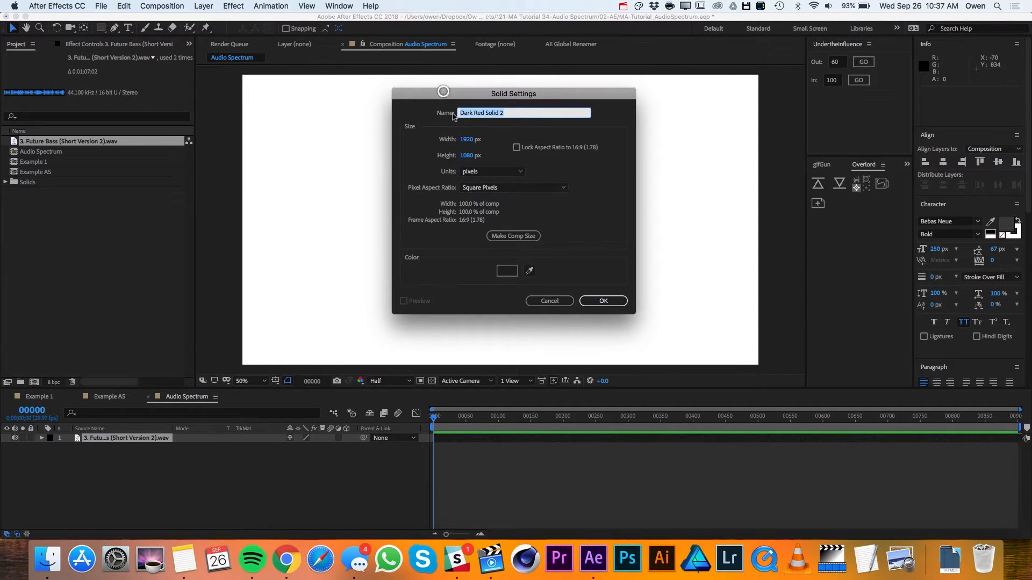
left_click(520, 113)
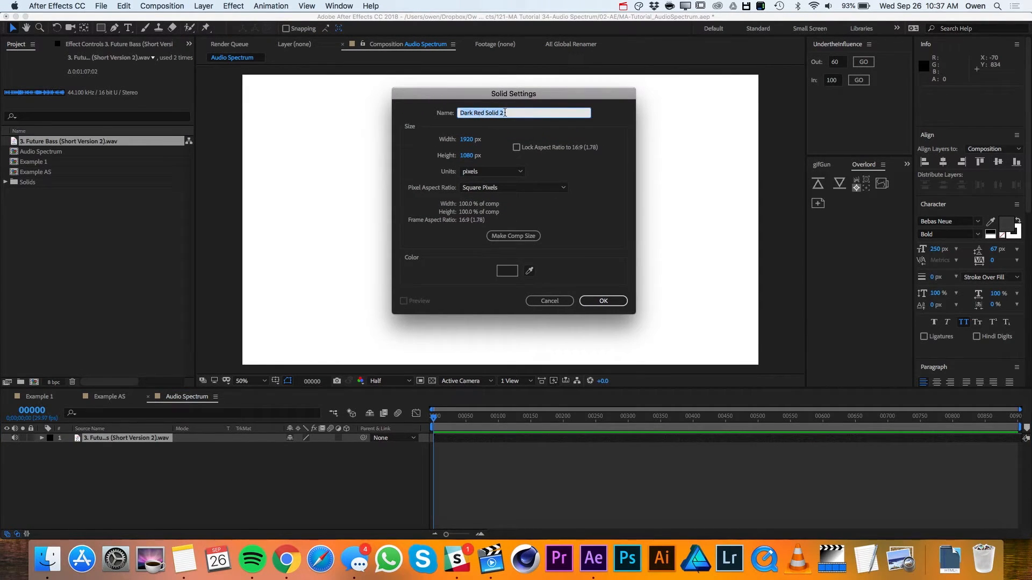
type("Spectrum 1")
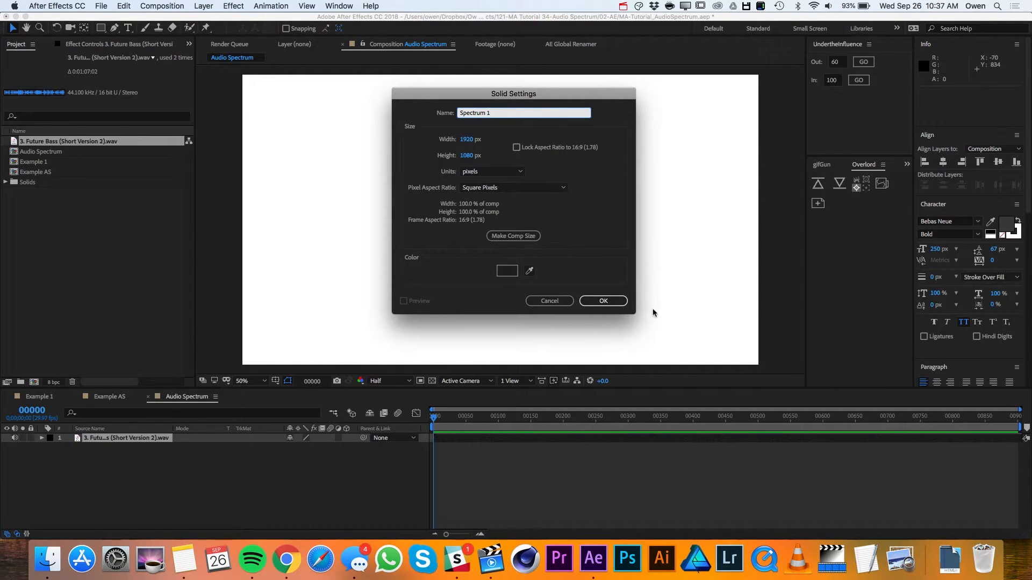
left_click(602, 301)
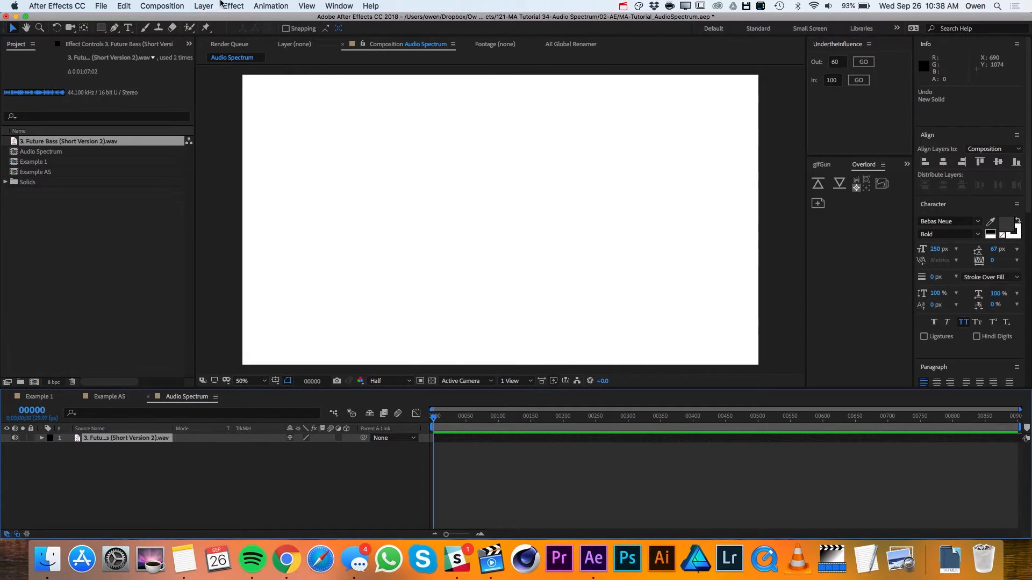
Create a comp-sized solid above the audio track and rename it 'Spectrum 1'.
left_click(203, 6)
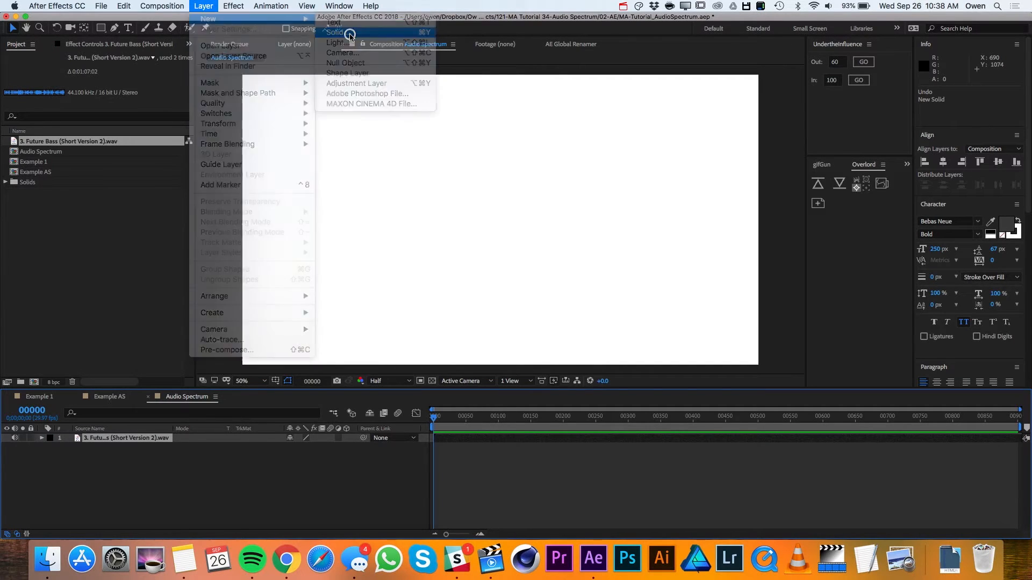
left_click(335, 32)
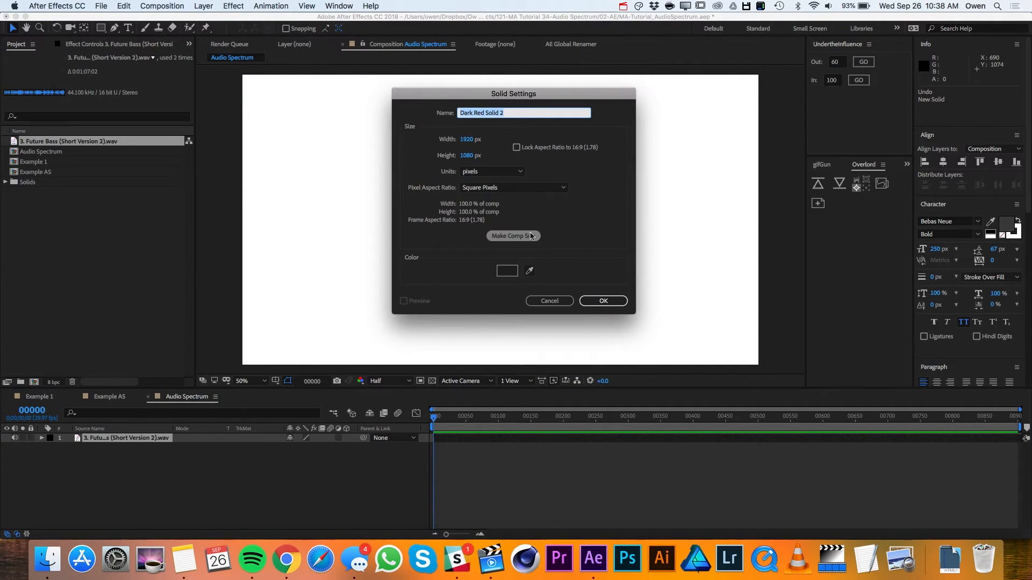
left_click(602, 301)
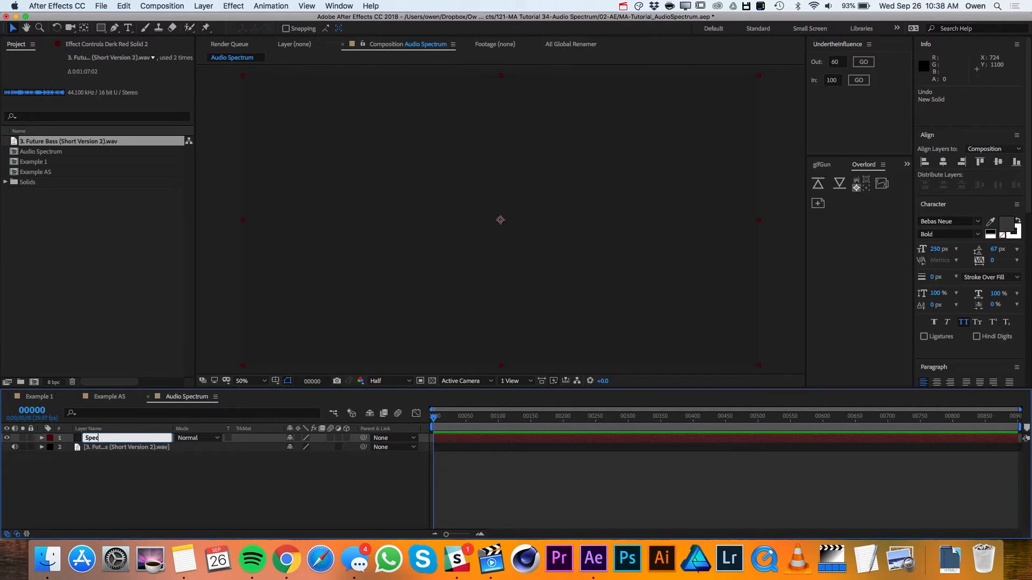
type("Spectrum 1")
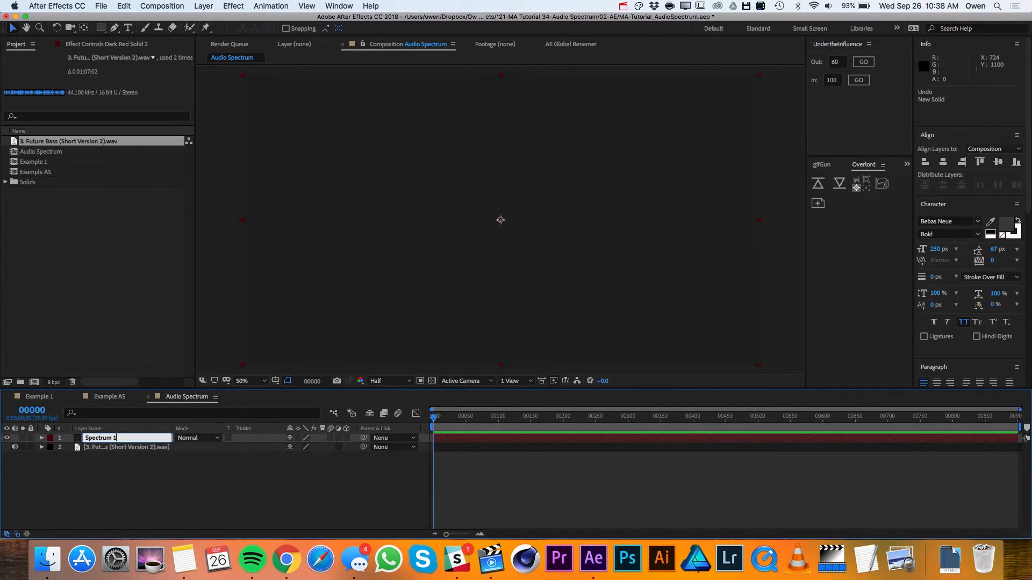
Apply the Generate > Audio Spectrum effect to the Spectrum 1 layer.
left_click(233, 7)
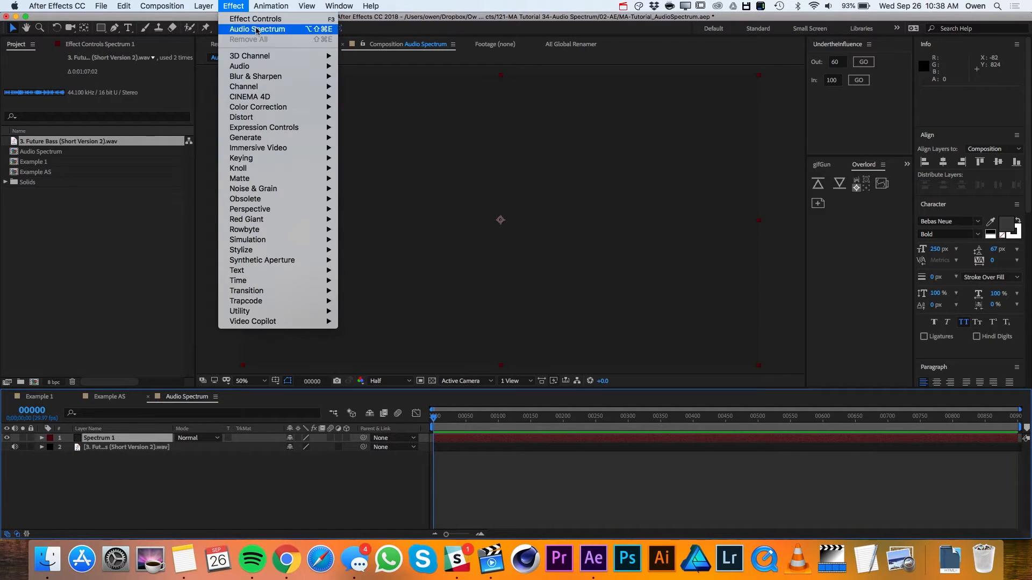
mouse_move(245, 138)
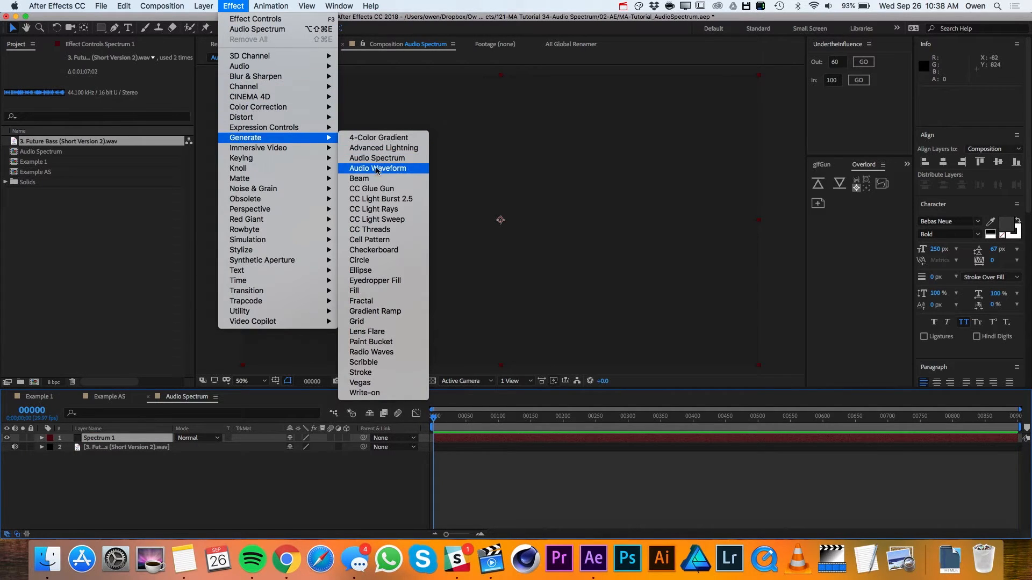
left_click(377, 158)
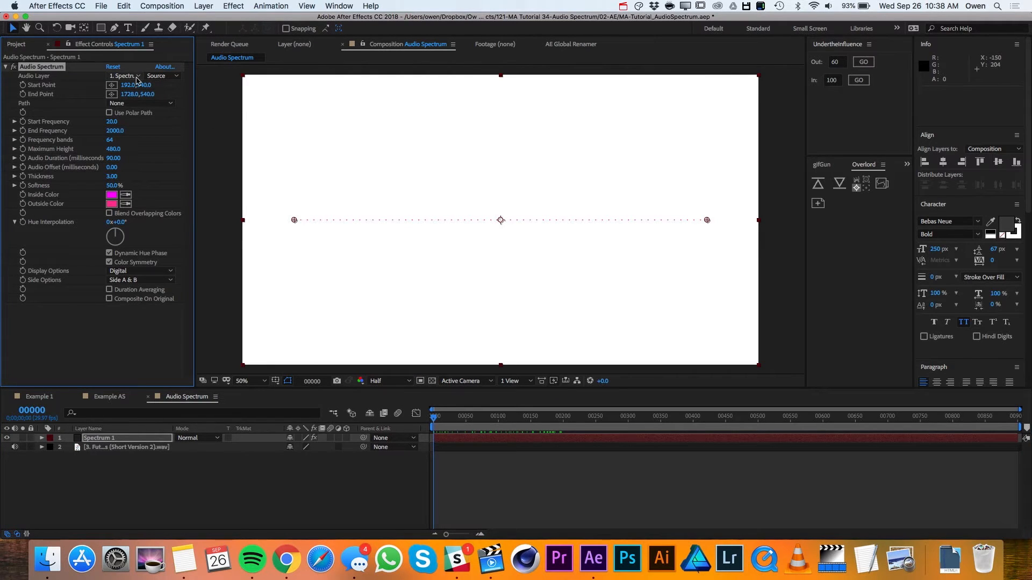
Use the Future Bass track as the audio source and raise frequency bands to 600.
left_click(124, 75)
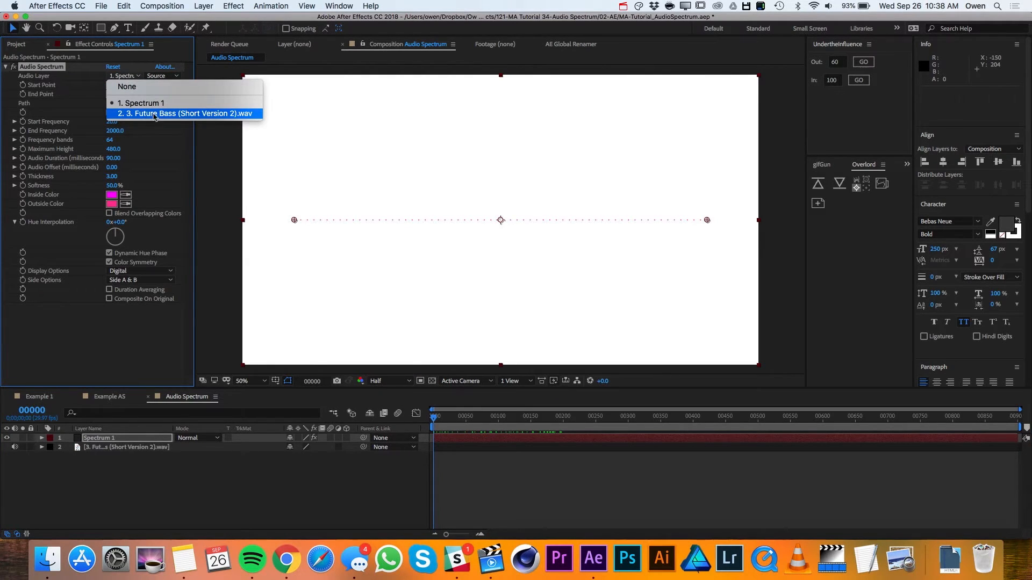
left_click(184, 113)
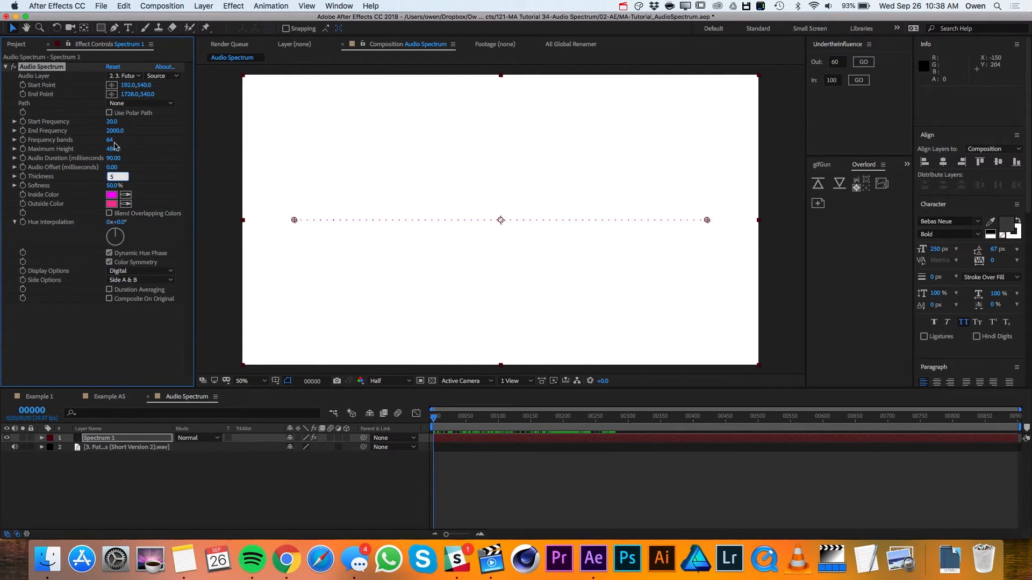
double_click(115, 140)
type("600")
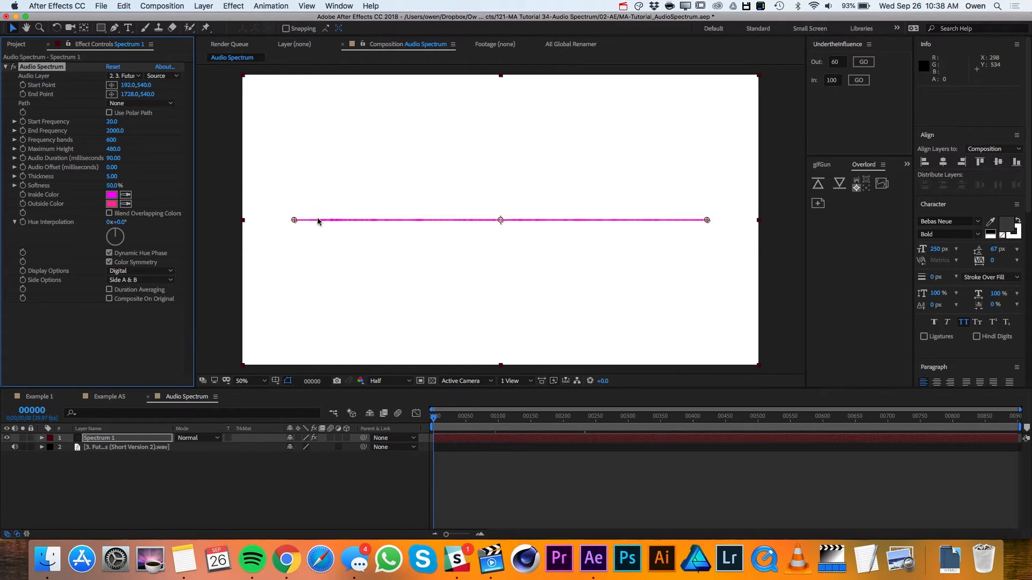
mouse_move(380, 250)
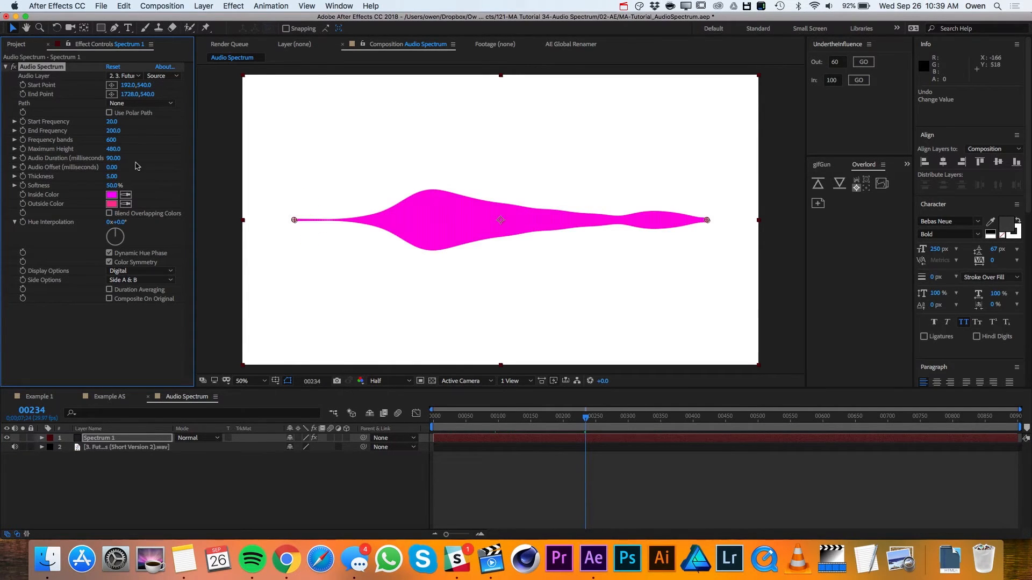
mouse_move(502, 220)
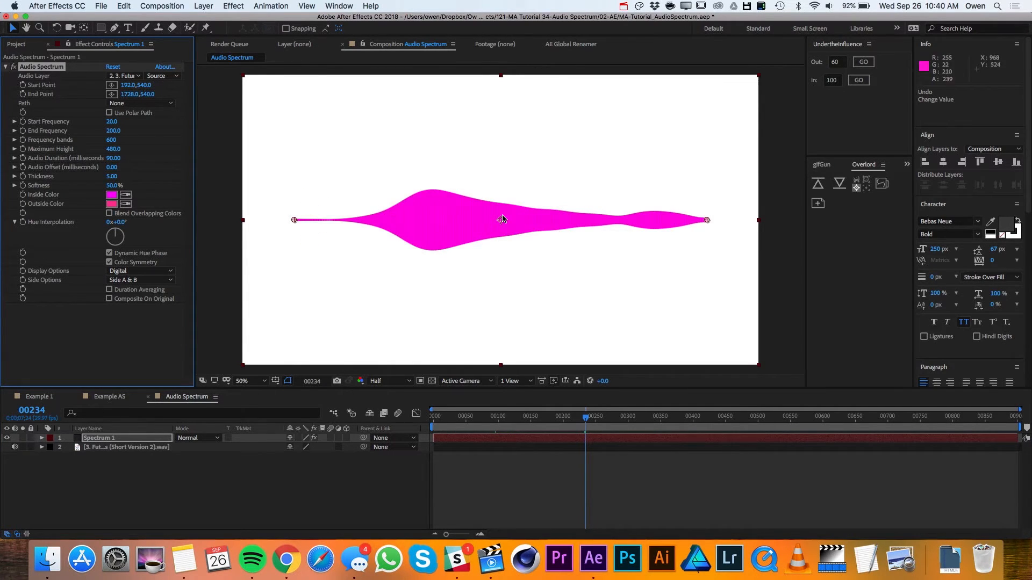
mouse_move(440, 235)
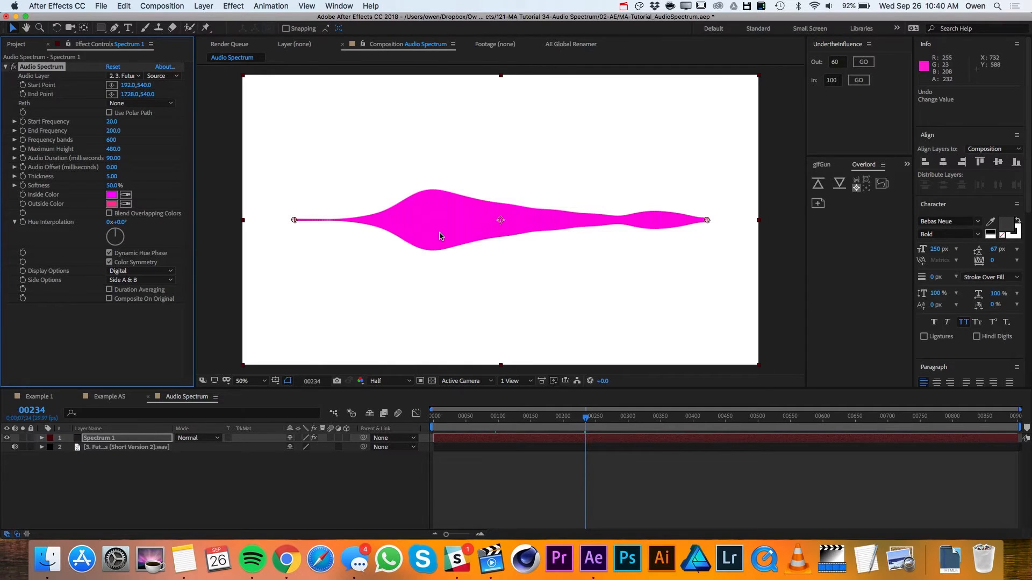
mouse_move(388, 227)
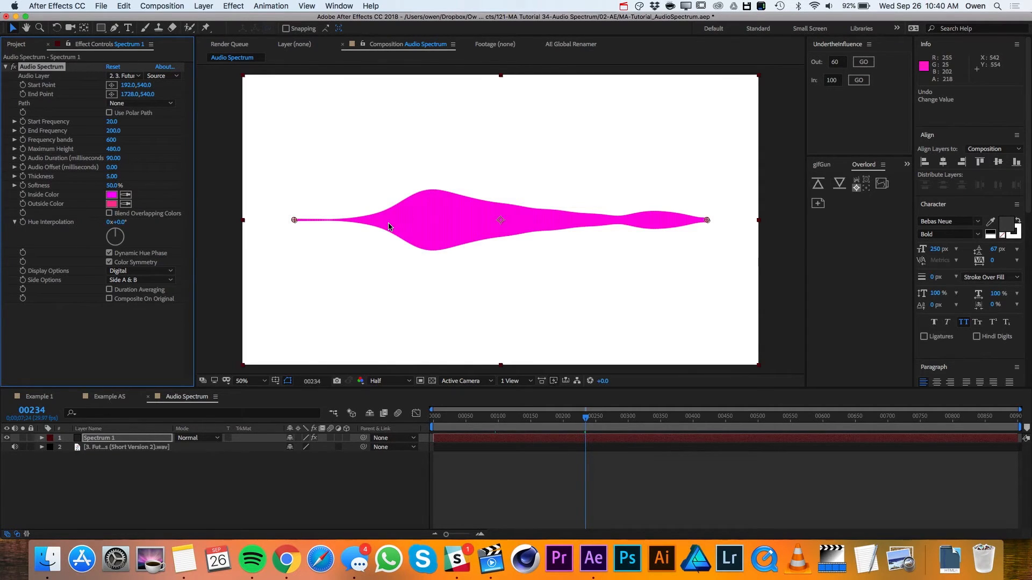
mouse_move(420, 231)
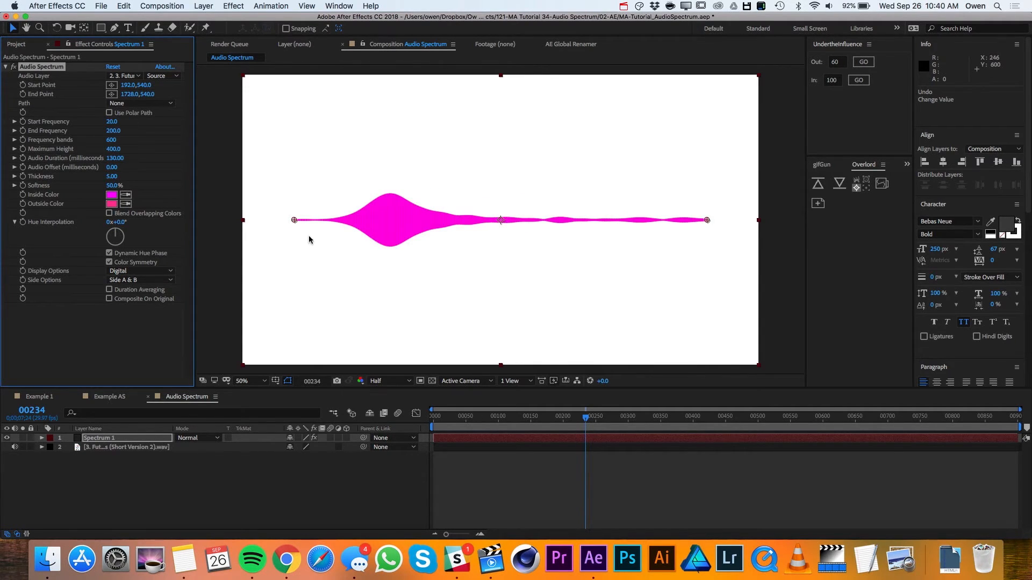
mouse_move(454, 235)
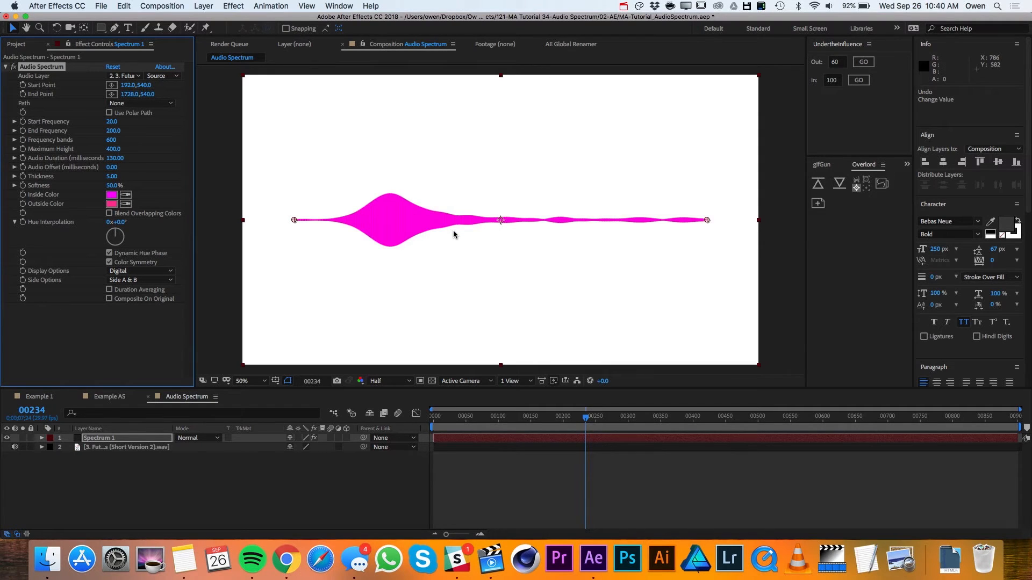
mouse_move(131, 235)
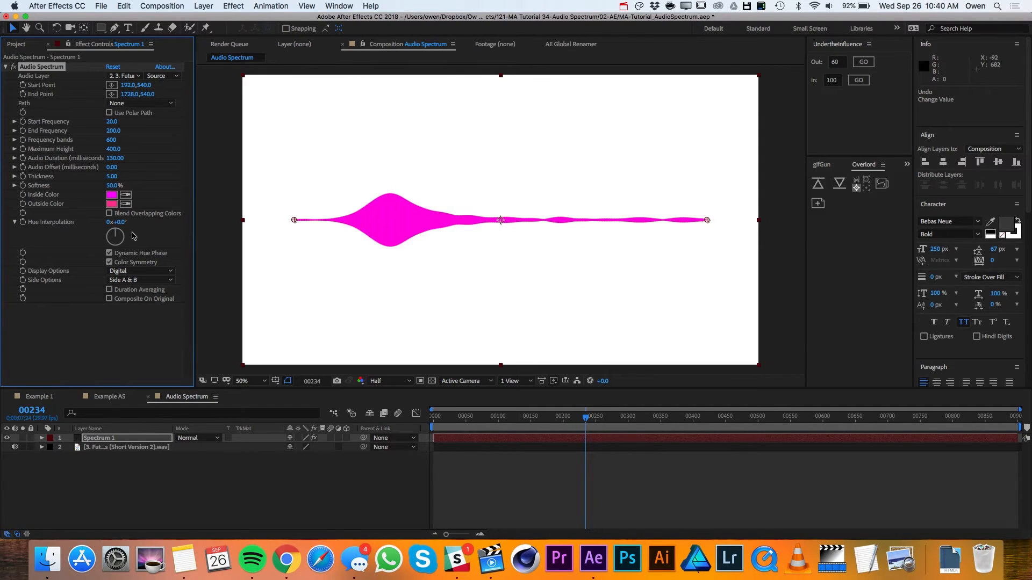
Set hue interpolation to 0x+50.0 and draw the spectrum on Side A only.
double_click(117, 222)
type("5")
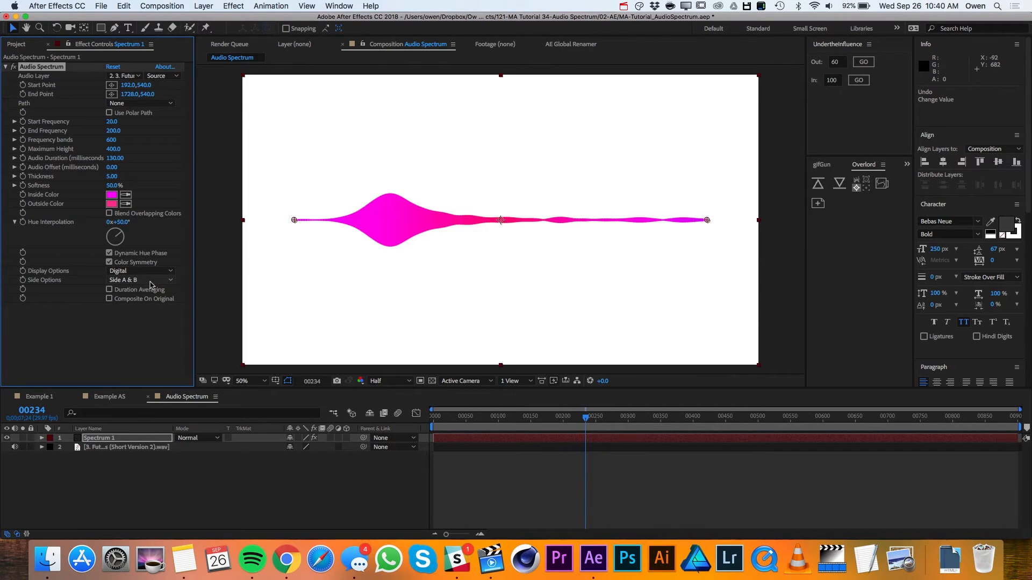
left_click(140, 280)
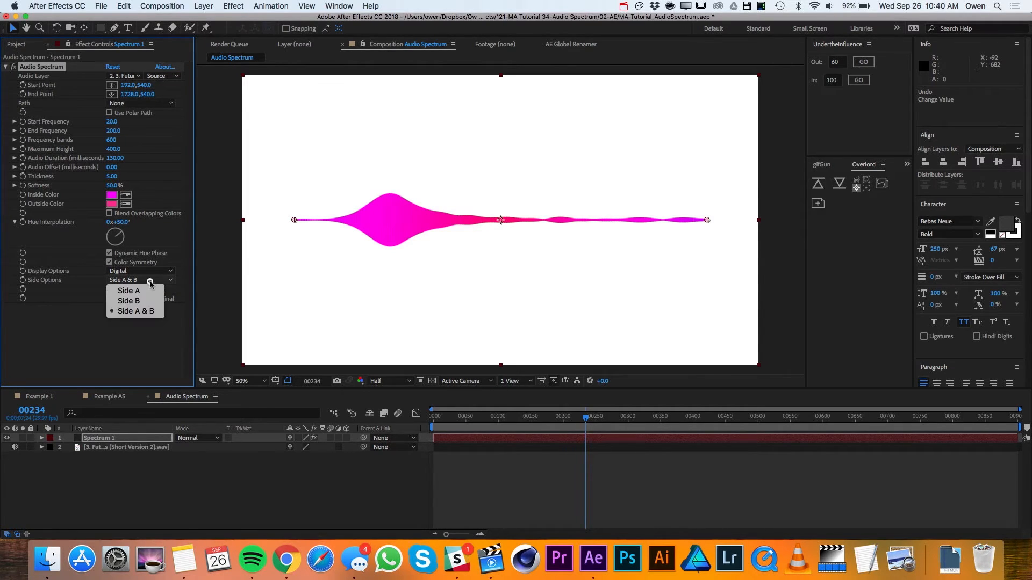
left_click(128, 290)
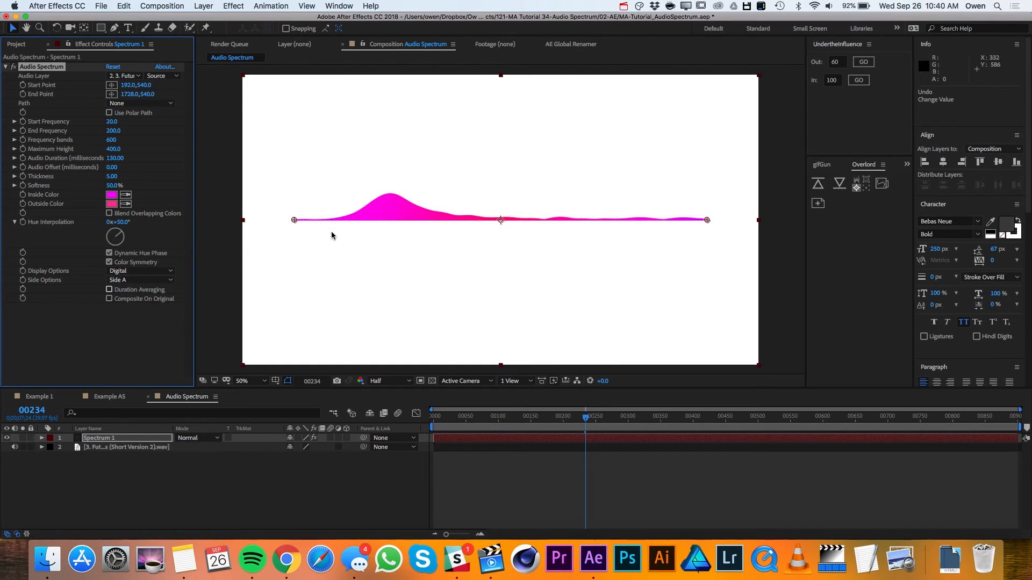
mouse_move(418, 273)
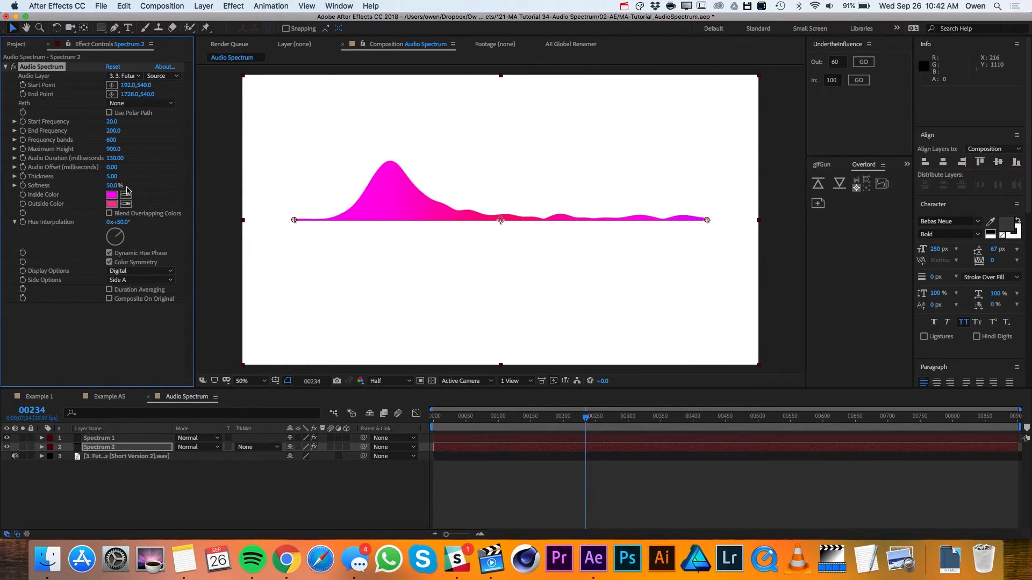
Recolour the second spectrum layer with blue-purple tones in the colour picker.
left_click(110, 195)
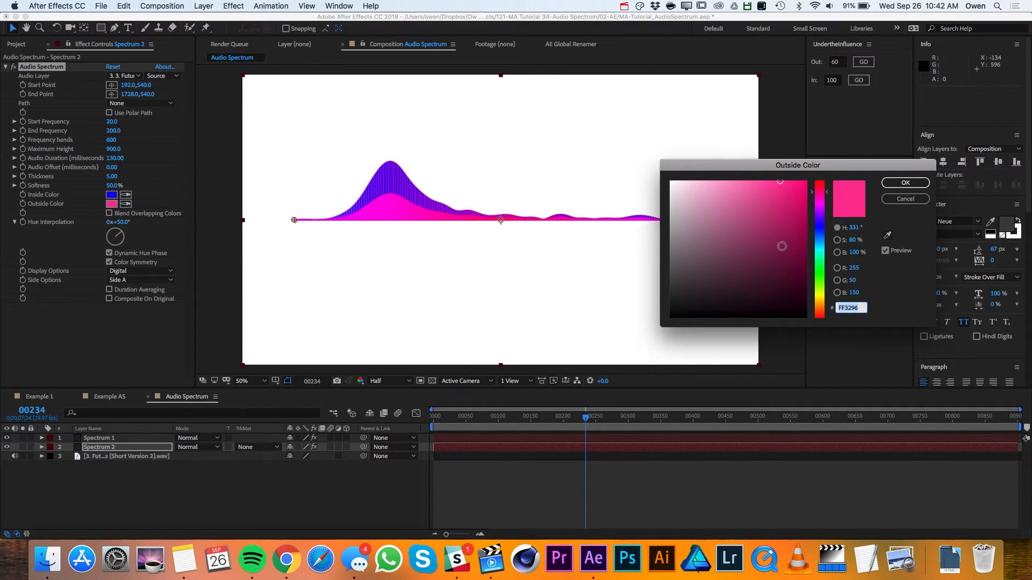
left_click(904, 183)
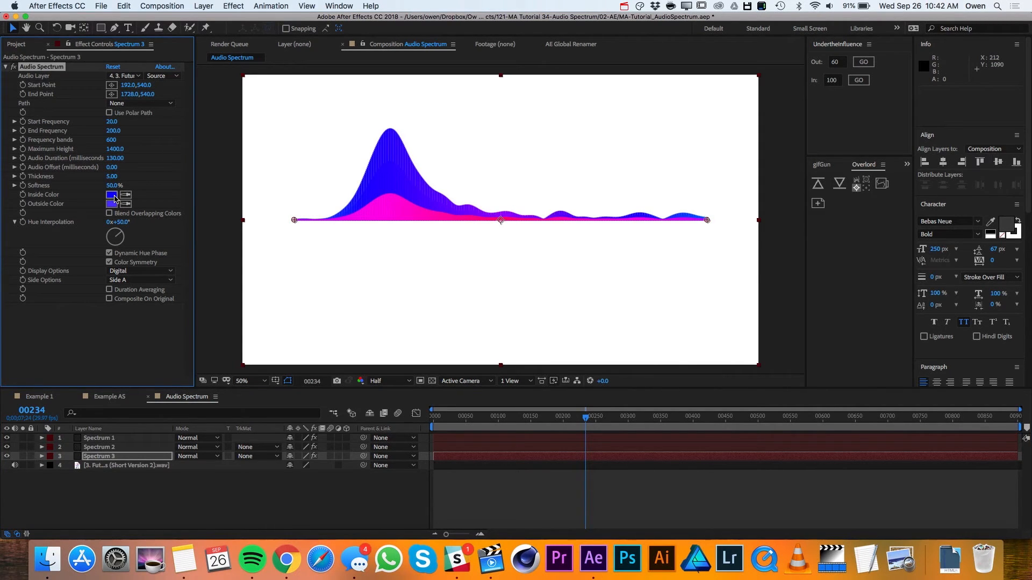
Recolour the third spectrum layer bright green in the colour picker.
left_click(112, 195)
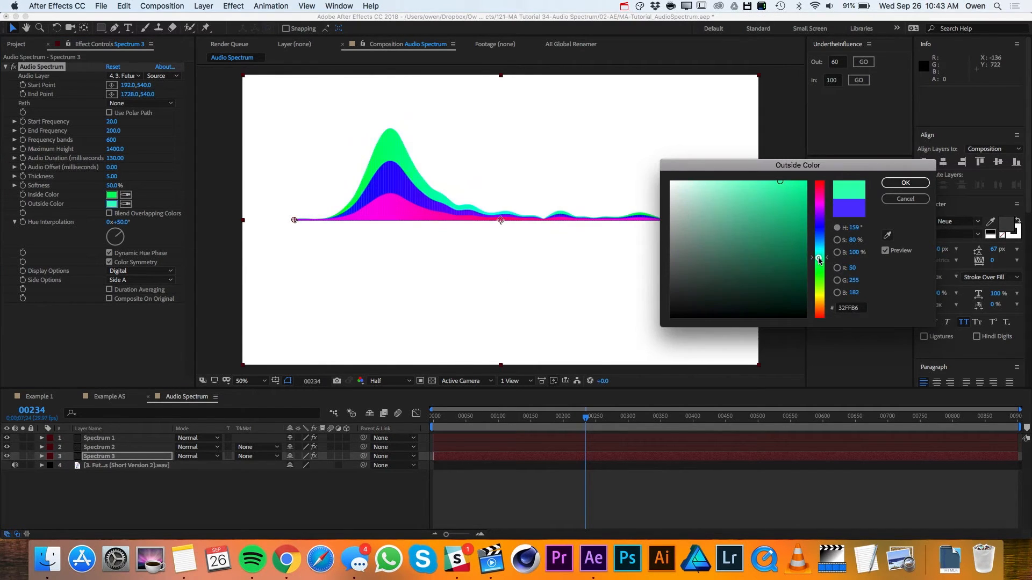
left_click(904, 183)
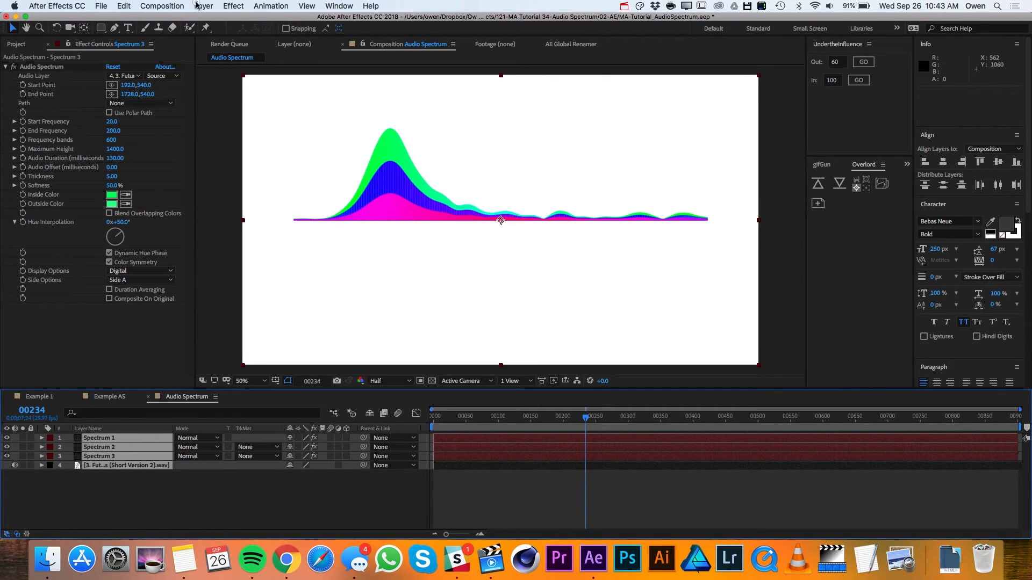
Pre-compose the three spectrum layers into 'Spectrum Precomp'.
left_click(203, 7)
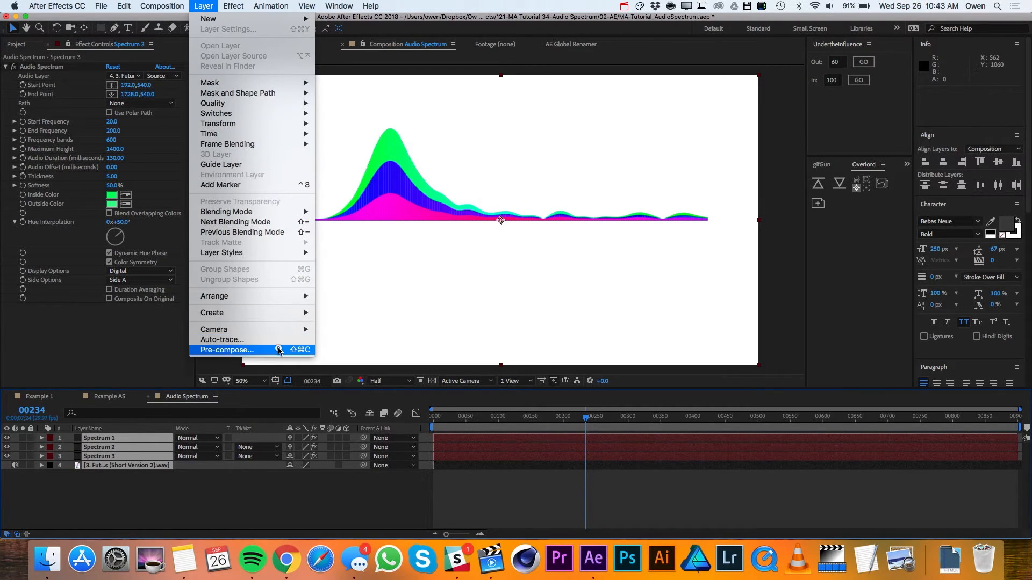
left_click(227, 349)
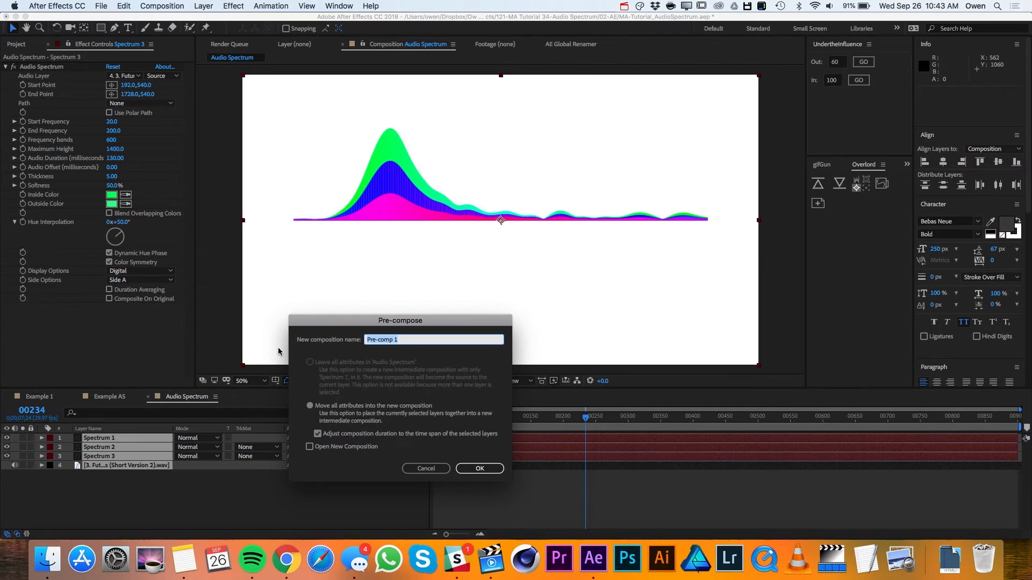
type("Spectrum")
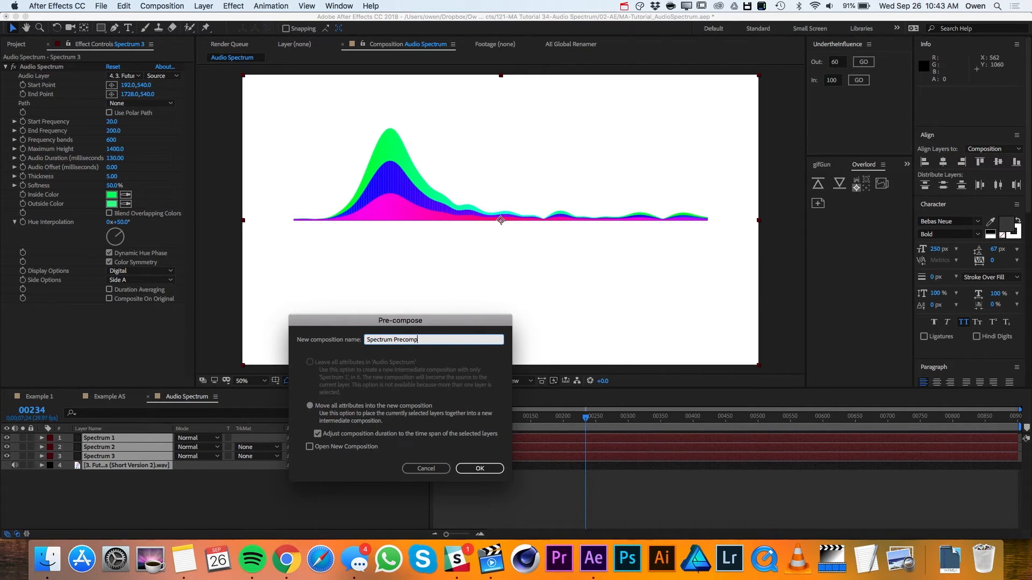
left_click(480, 468)
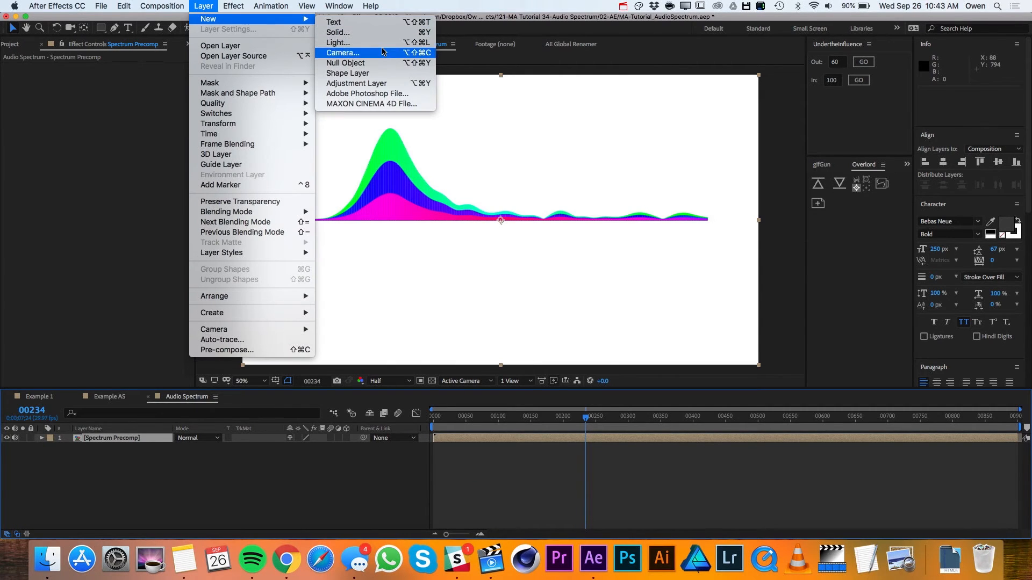
Create a comp-sized solid named 'BG' as the dark background beneath the precomp.
left_click(338, 33)
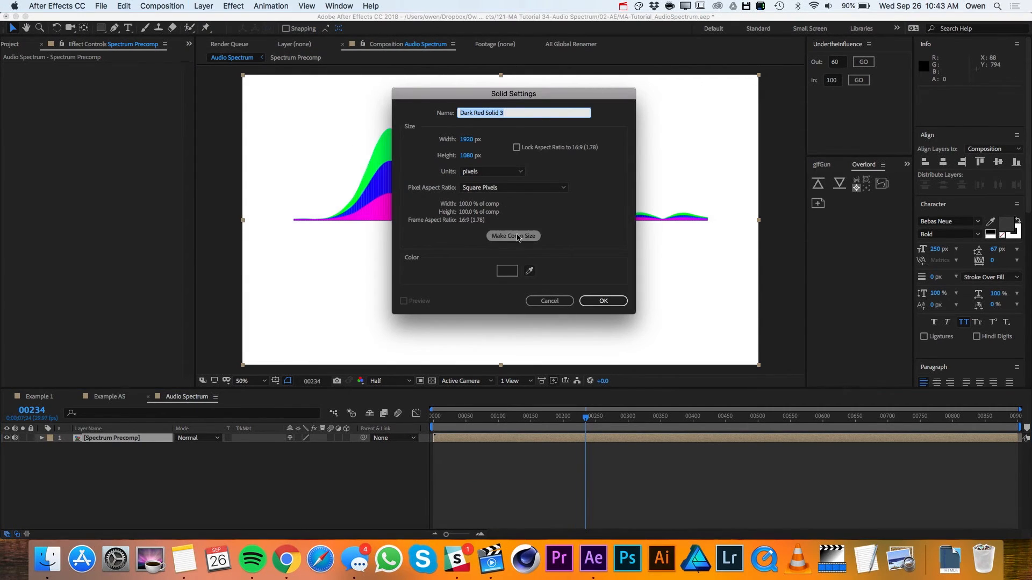
type("BG")
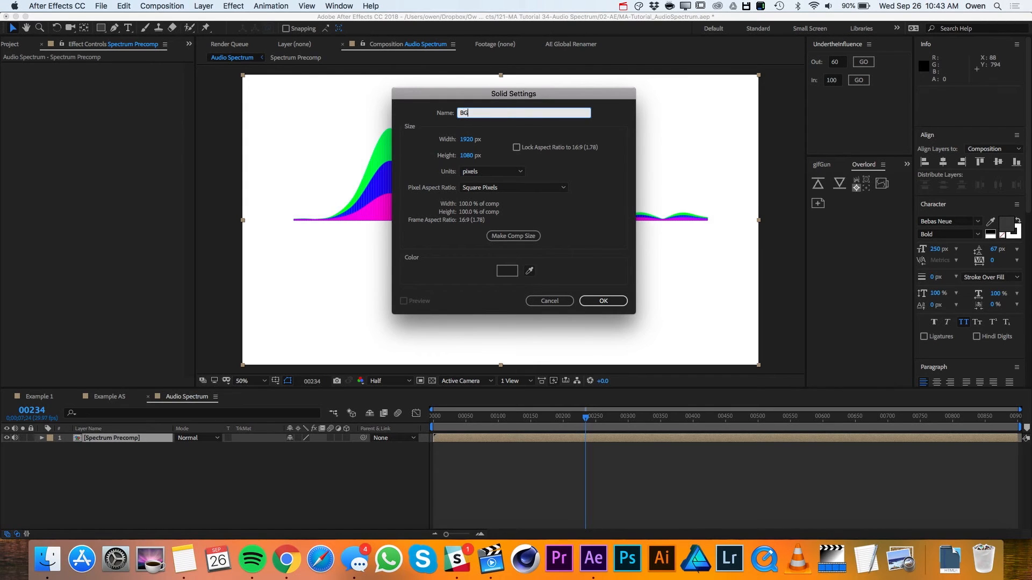
left_click(602, 301)
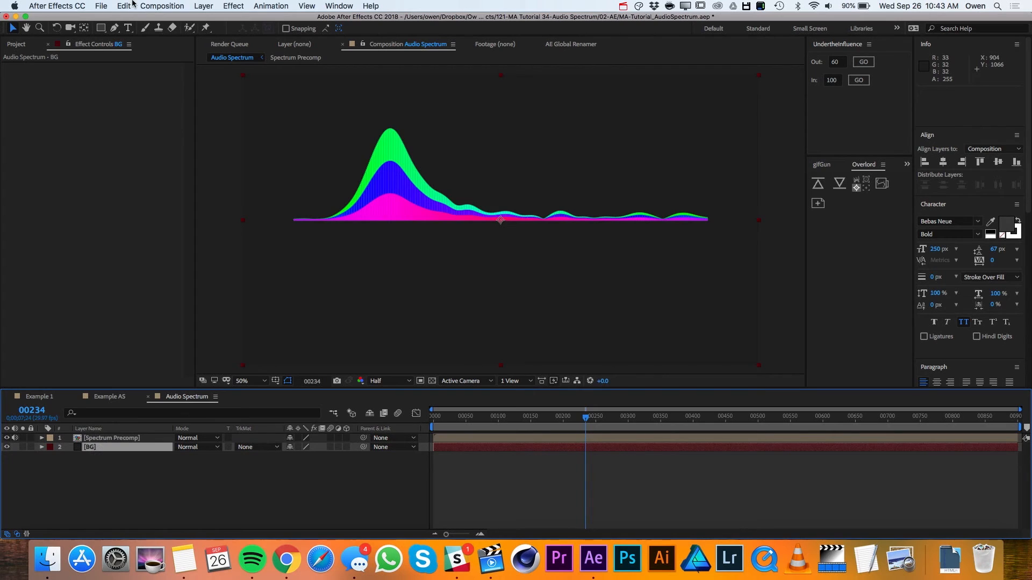
left_click(233, 7)
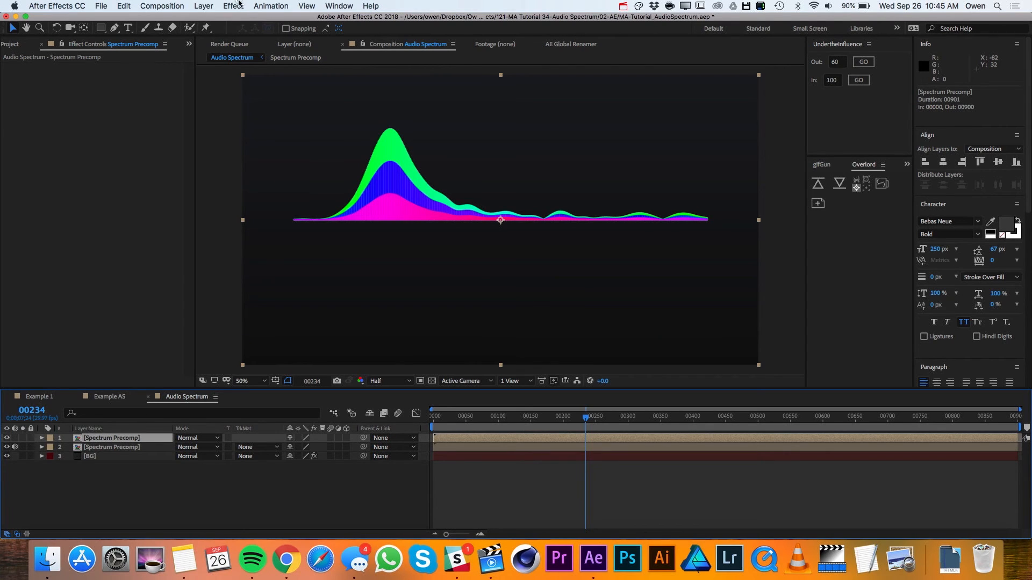
Give the top precomp copy a Gaussian Blur of 35 and Add blending mode.
left_click(233, 7)
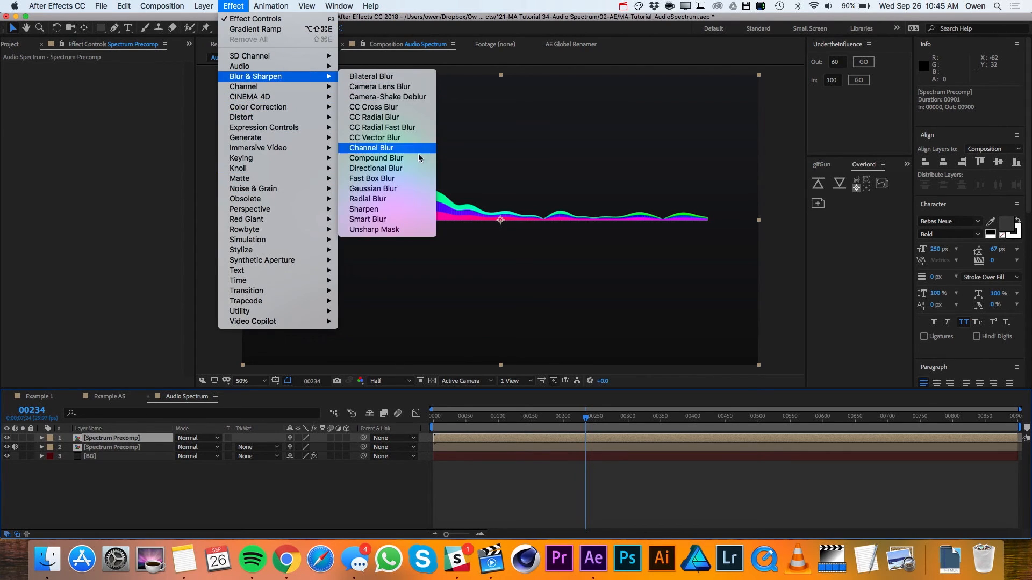
left_click(372, 188)
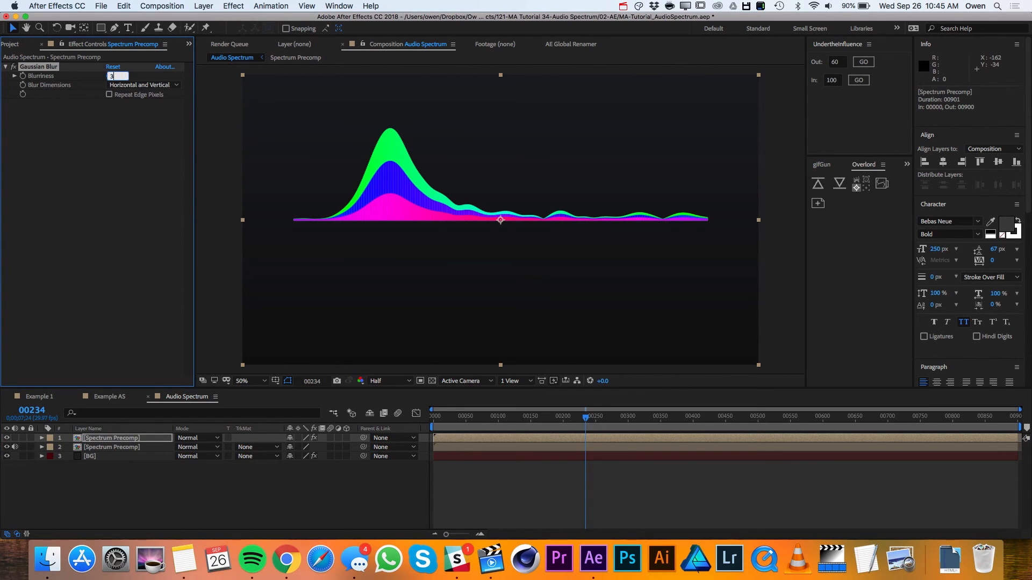
type("35.0")
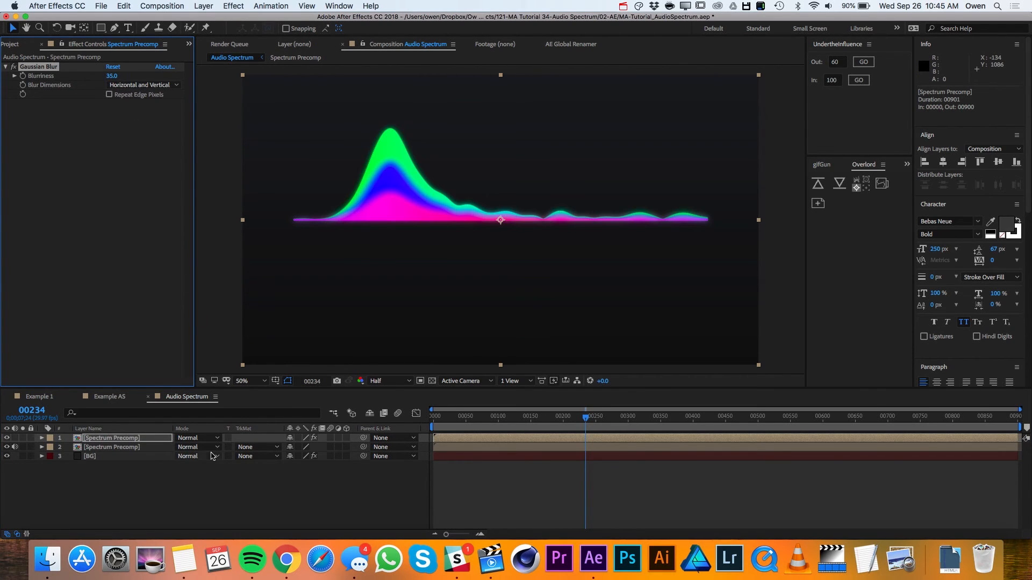
left_click(198, 437)
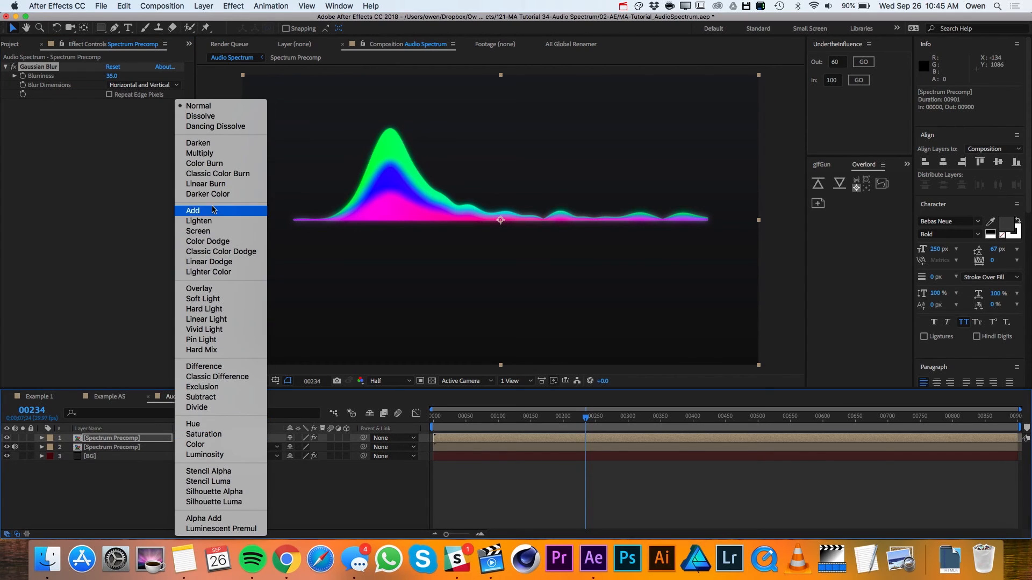
left_click(193, 211)
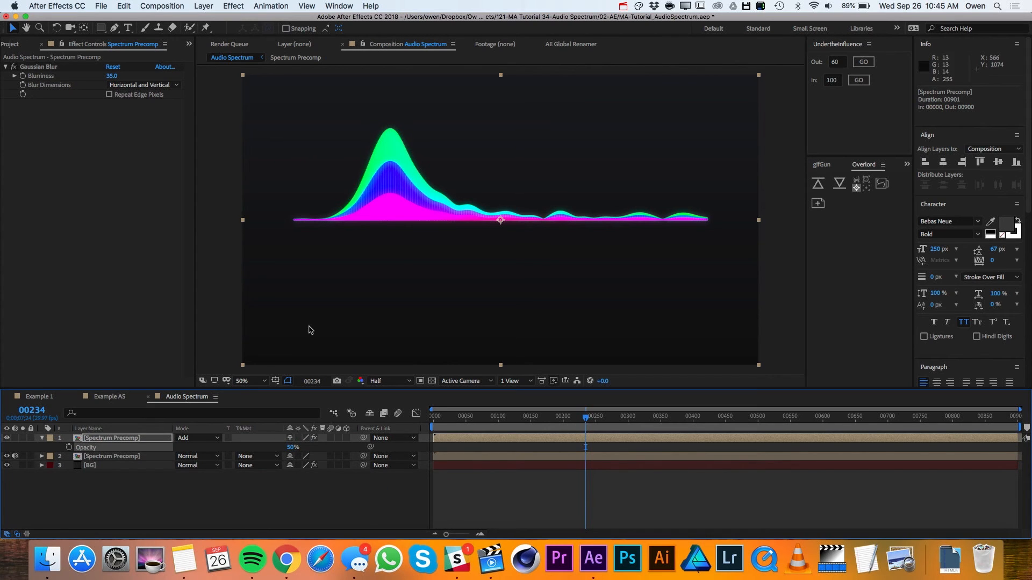
mouse_move(428, 225)
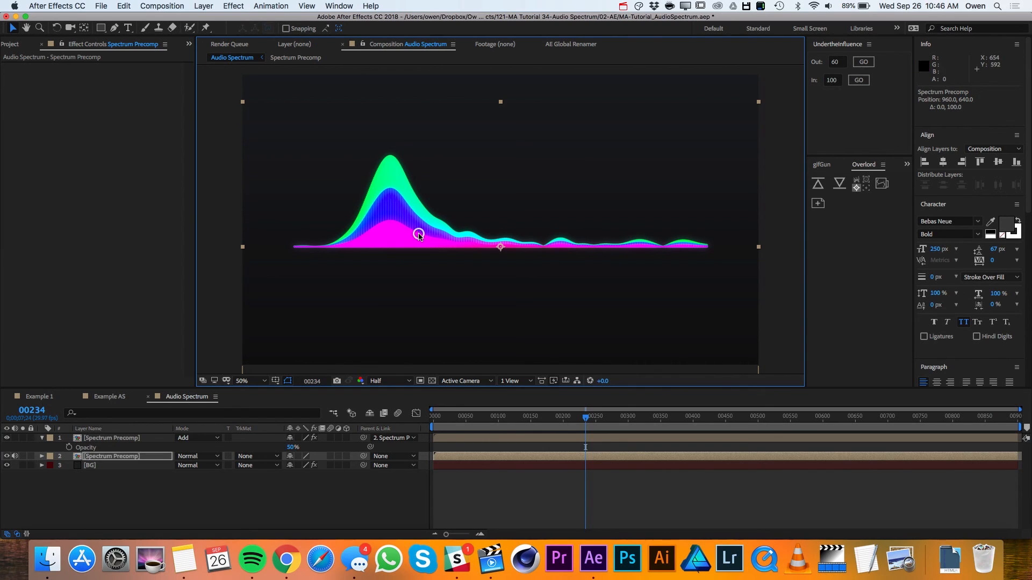
Parent the glow copy to the sharp precomp and play back a preview.
left_click(566, 421)
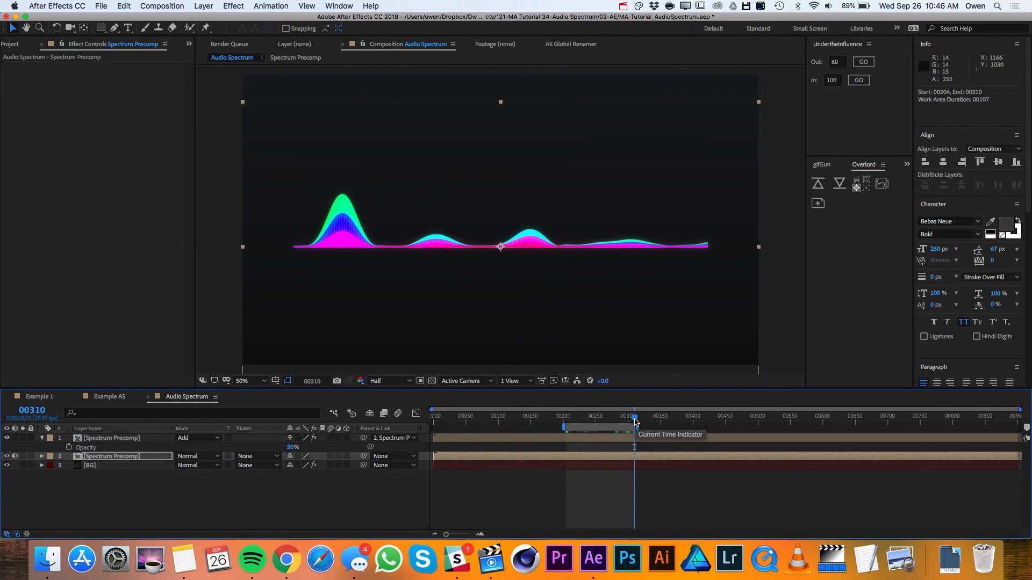
key("space")
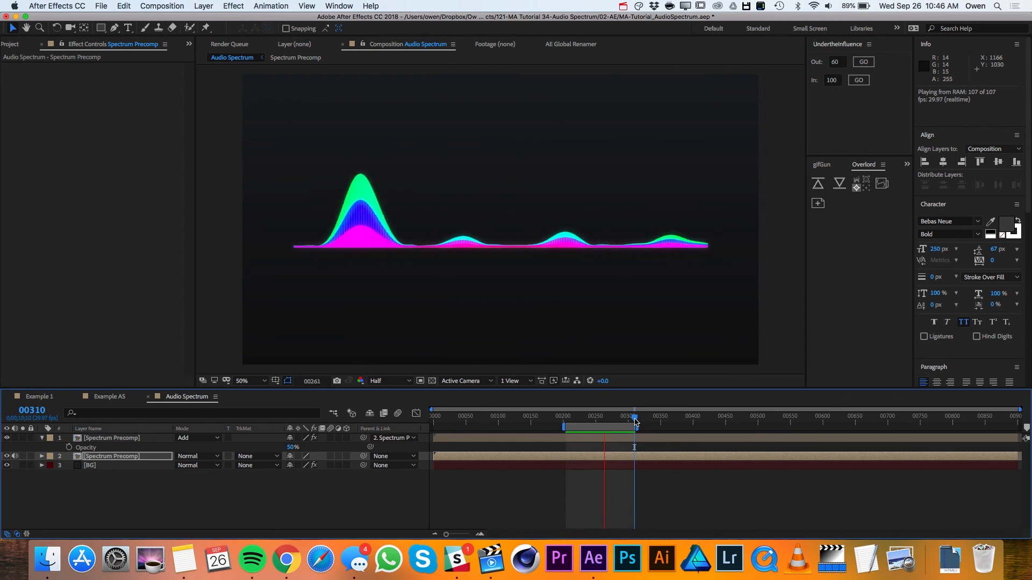